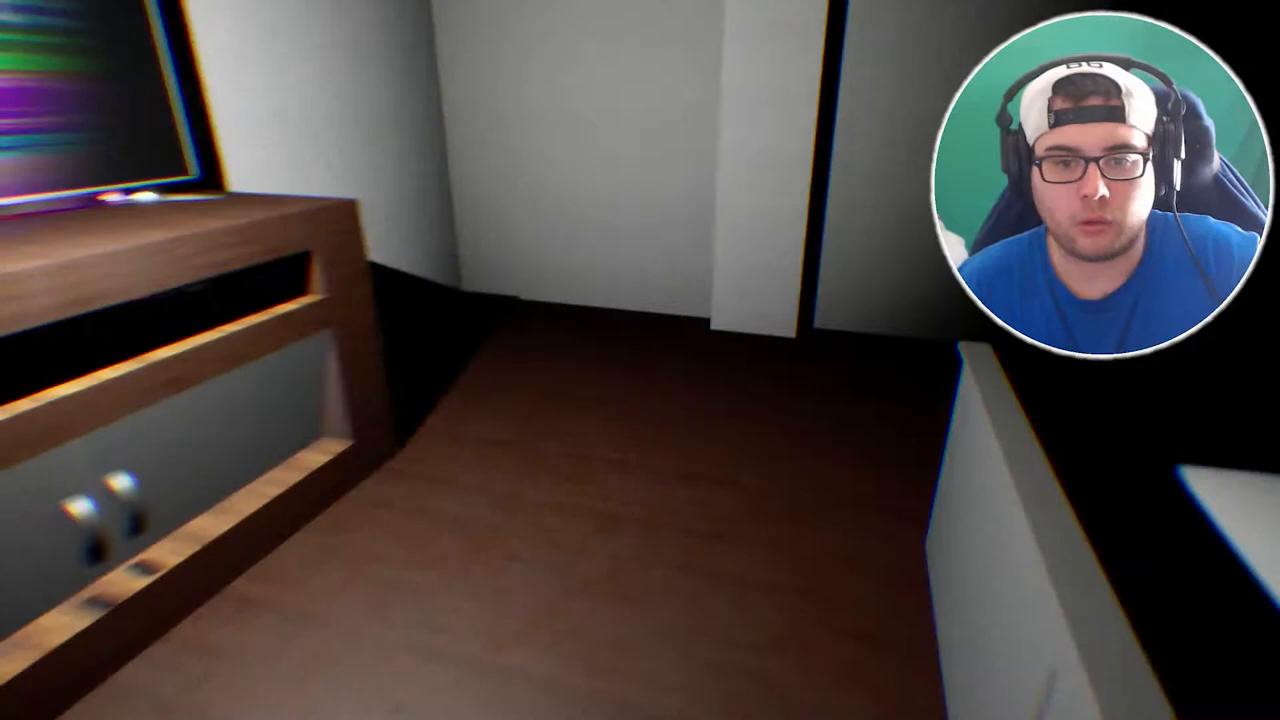
mouse_move(640, 360)
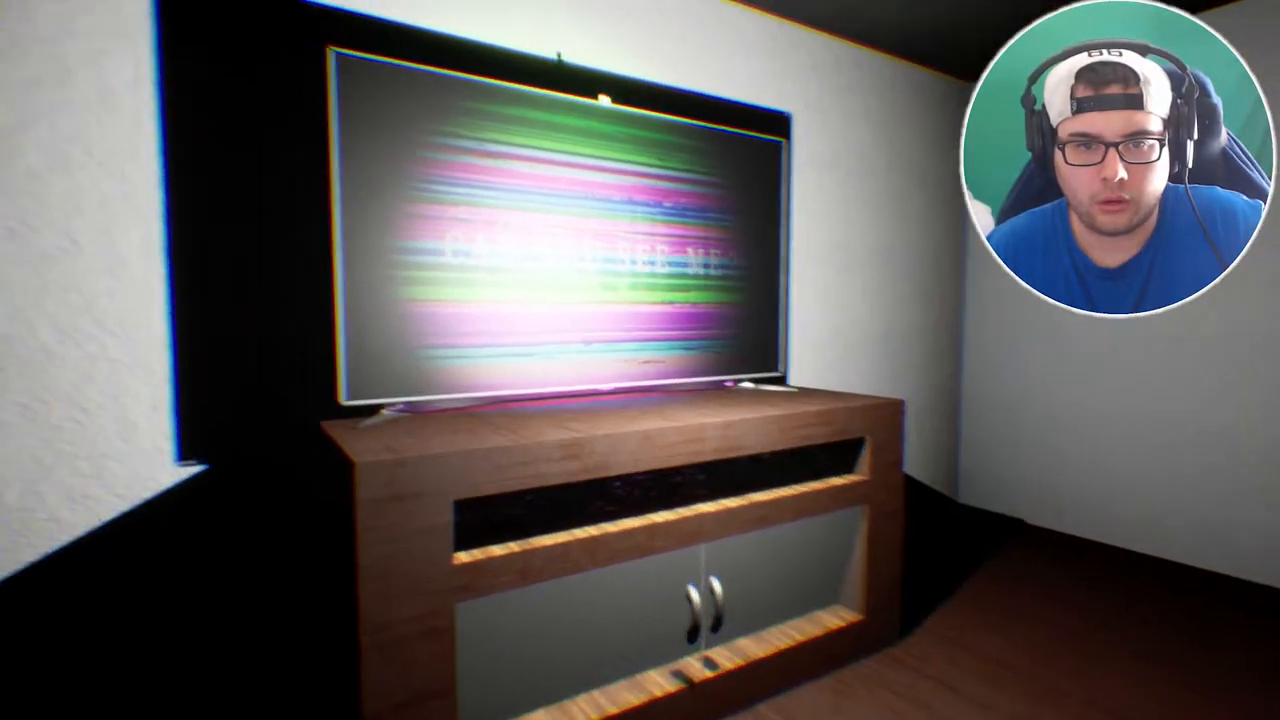